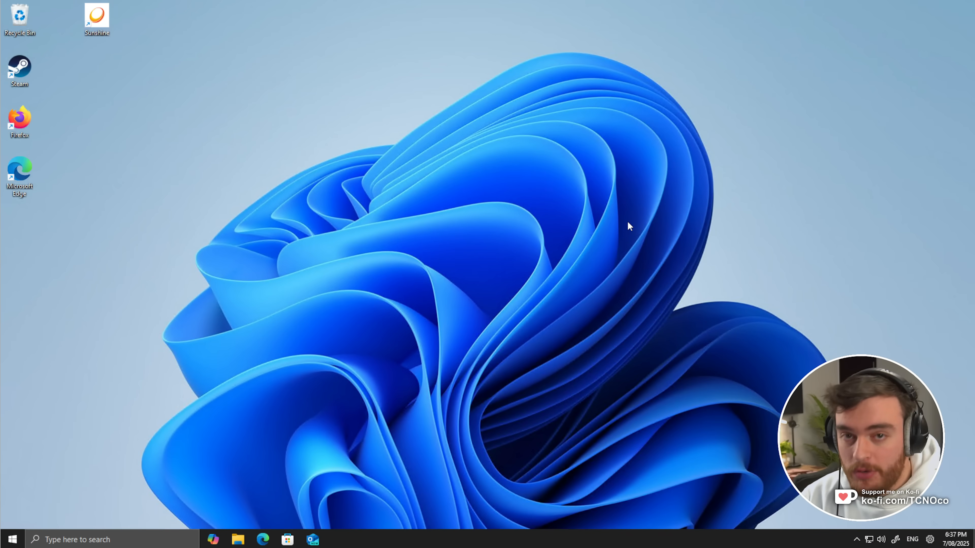
mouse_move(624, 228)
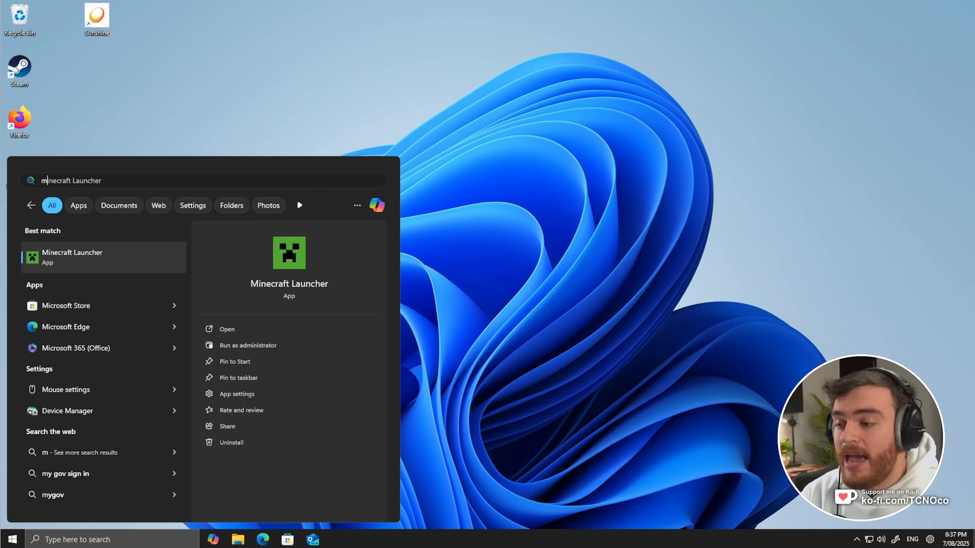
- Search 'msinfo' from Start to bring up System Information's System Summary
type("msinfo")
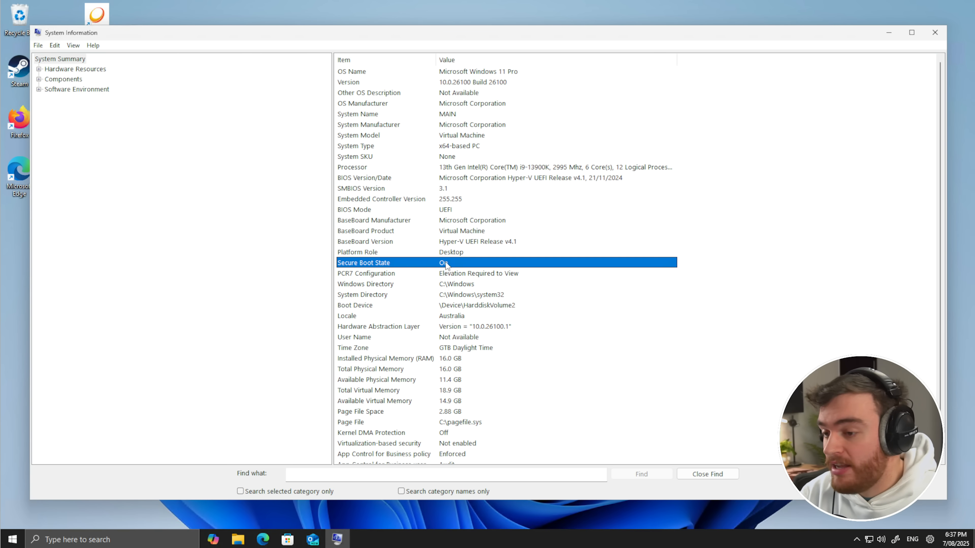
mouse_move(455, 266)
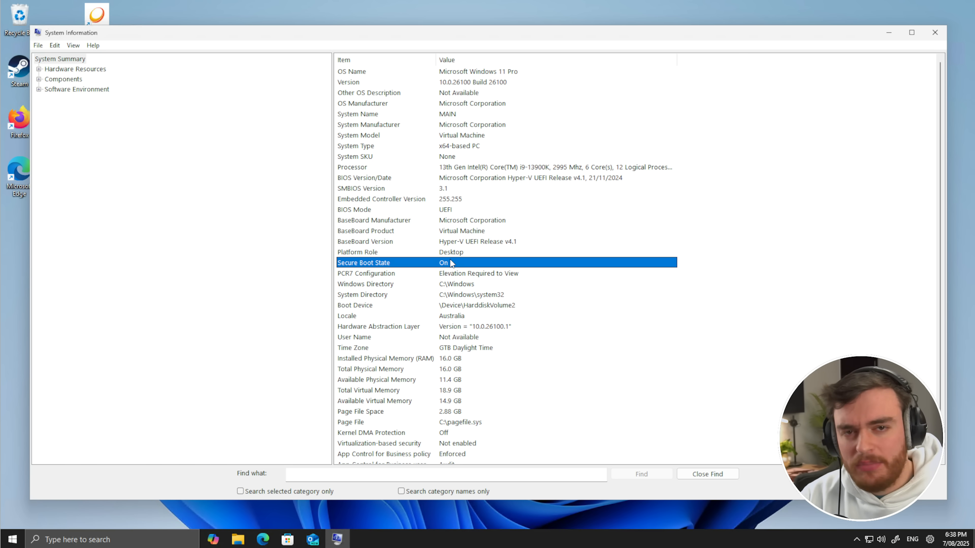
mouse_move(396, 220)
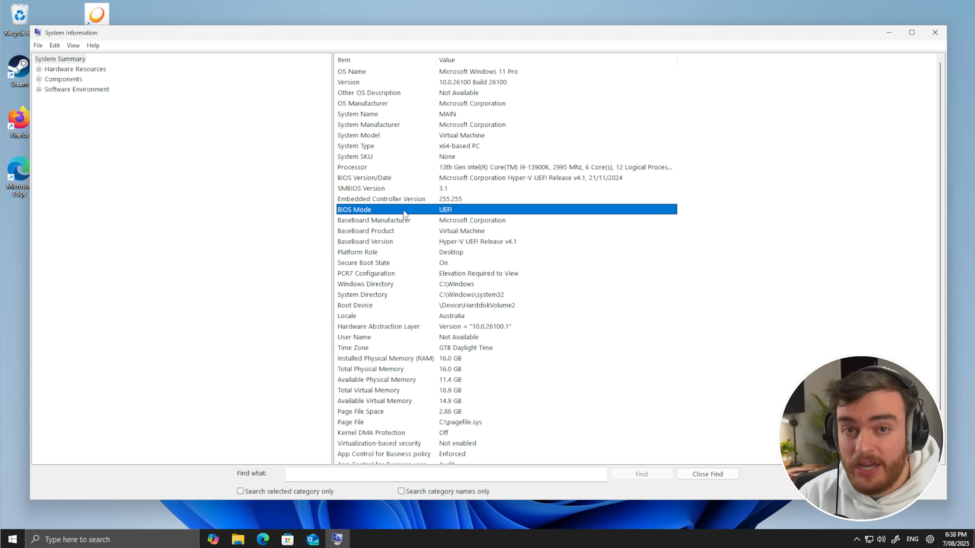
mouse_move(415, 216)
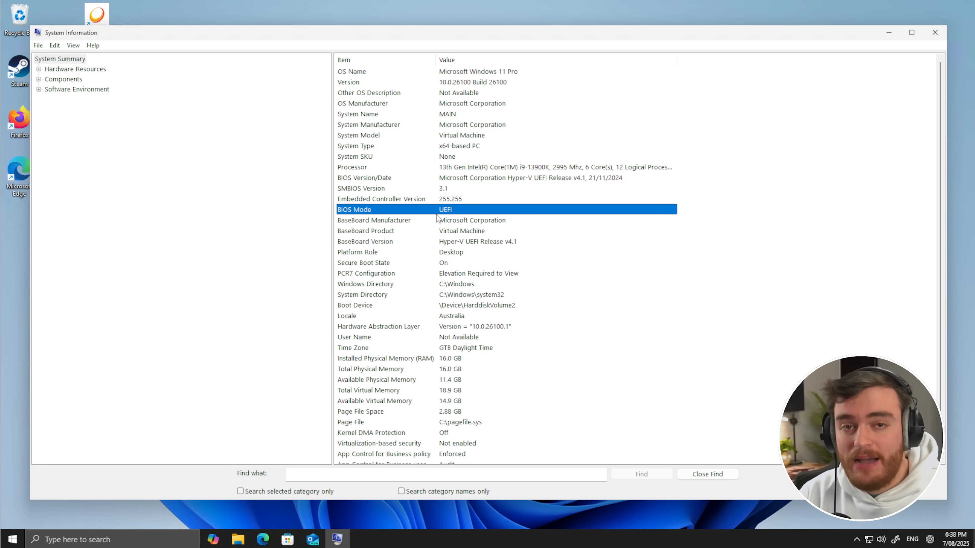
mouse_move(428, 276)
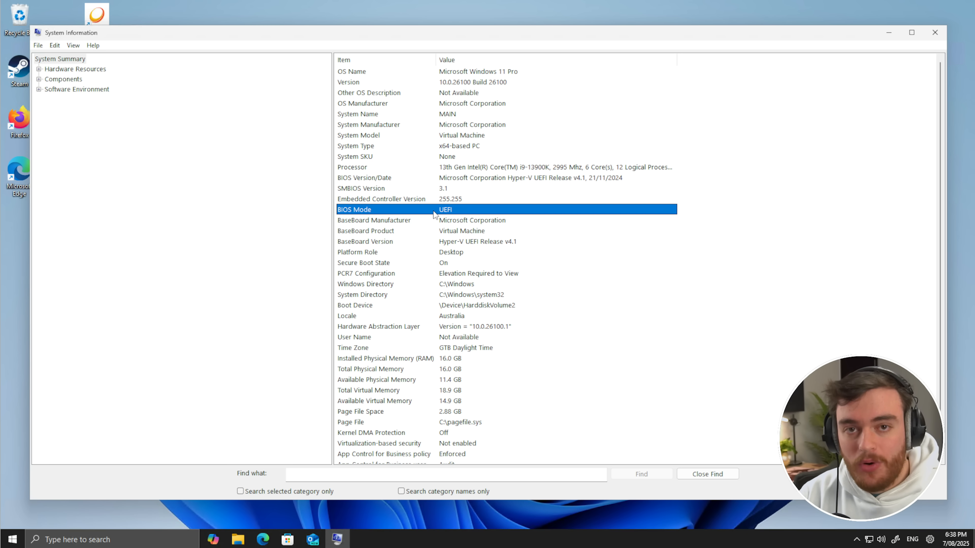
- In Disk Management, view Disk 0's Volumes properties confirming GUID Partition Table (GPT), then dismiss
type("partition")
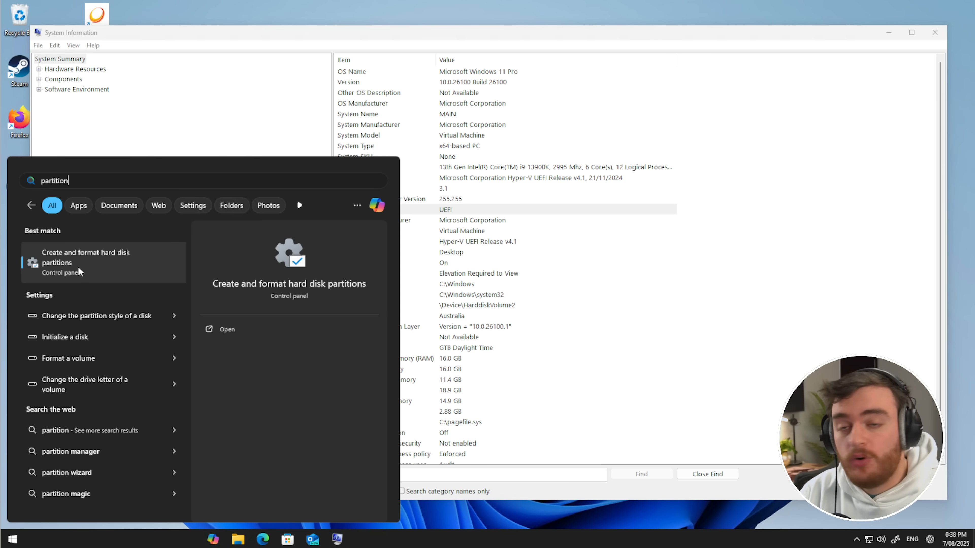
left_click(86, 258)
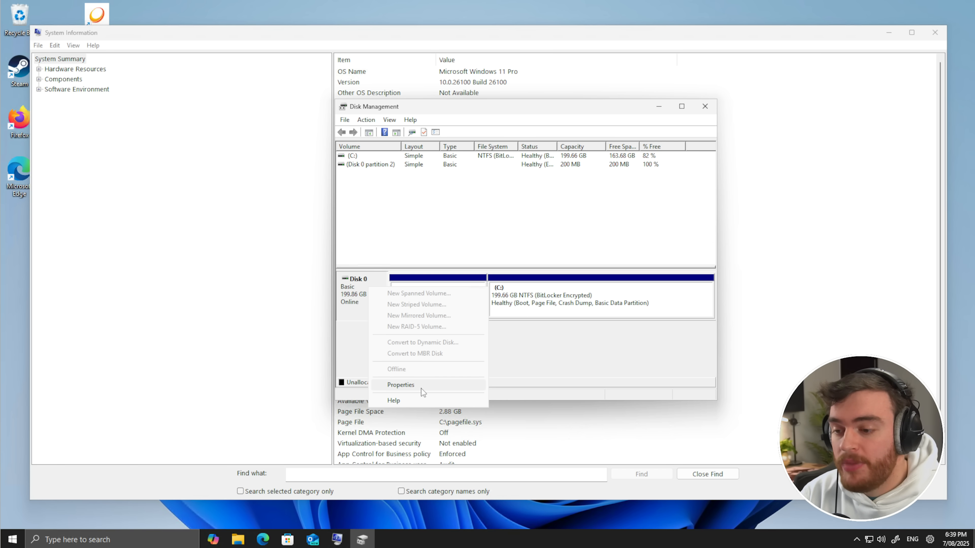
left_click(400, 385)
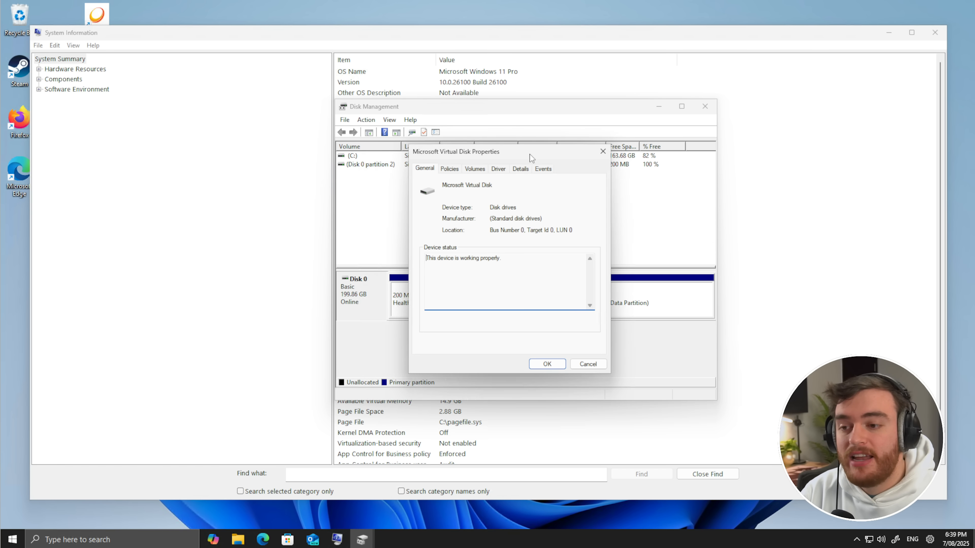
left_click(485, 169)
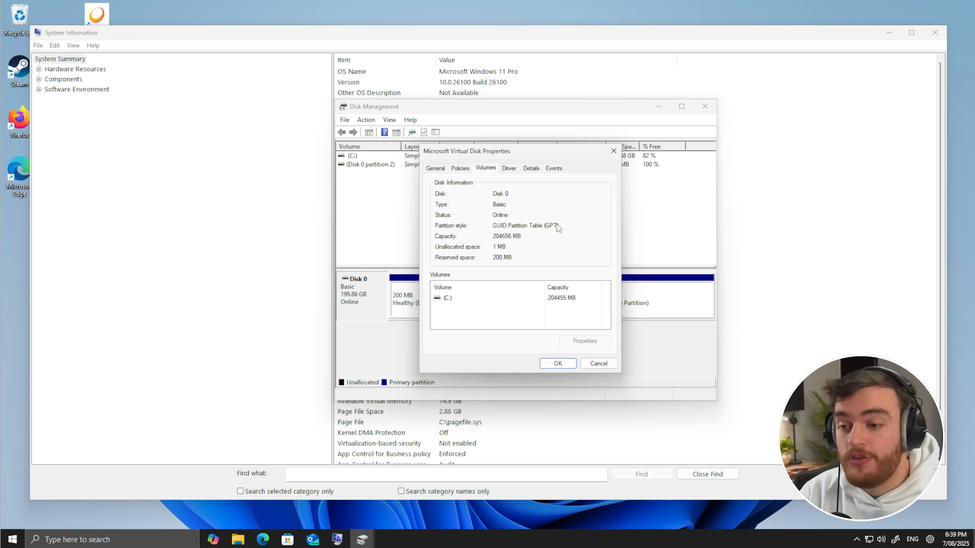
mouse_move(565, 237)
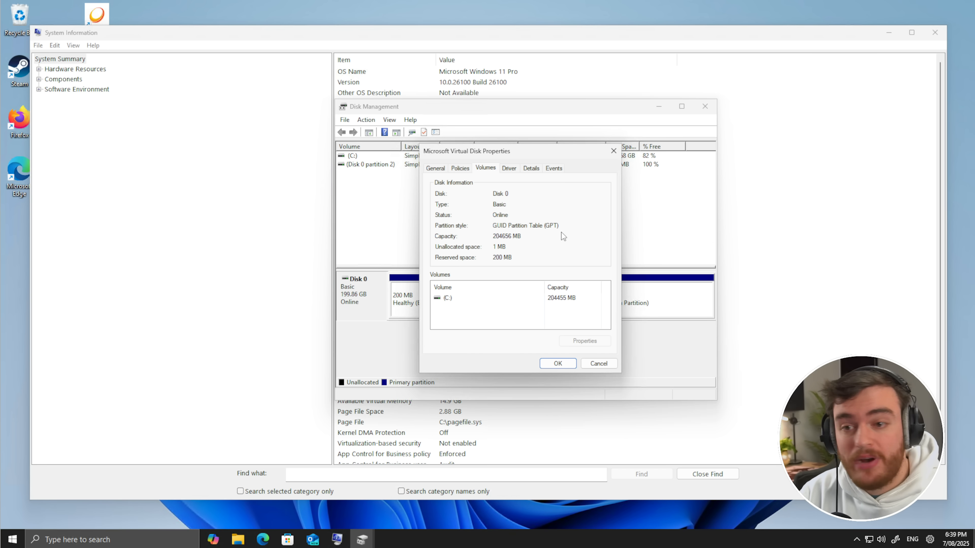
mouse_move(557, 231)
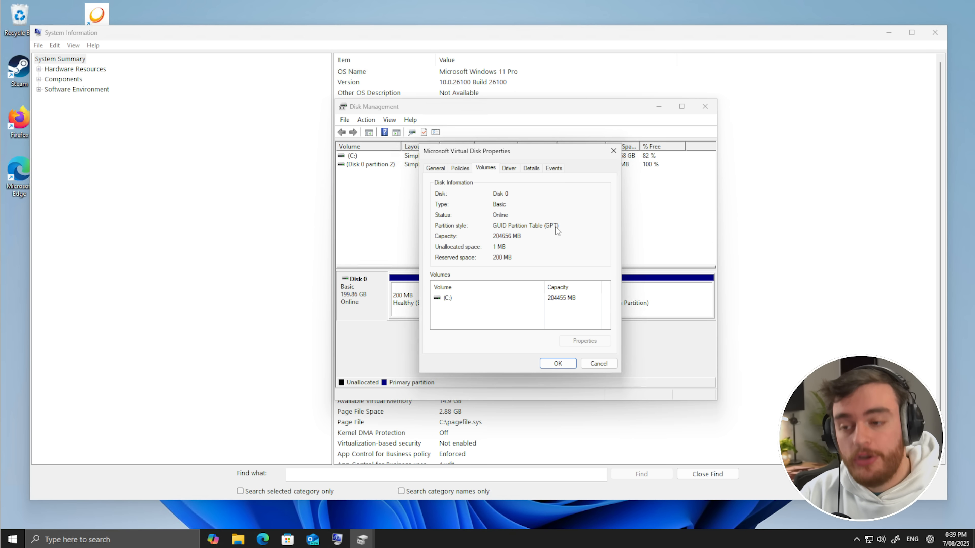
left_click(599, 363)
type("cmd")
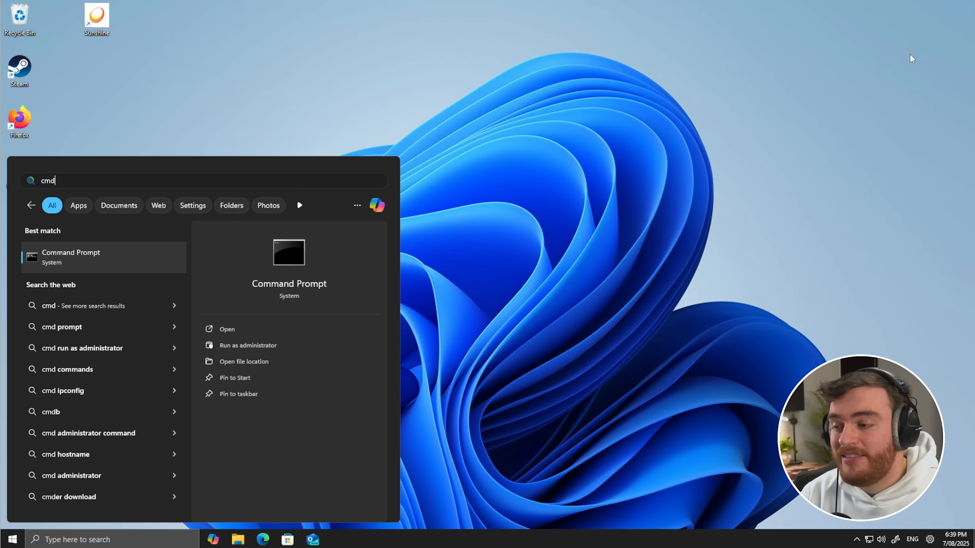
mouse_move(278, 351)
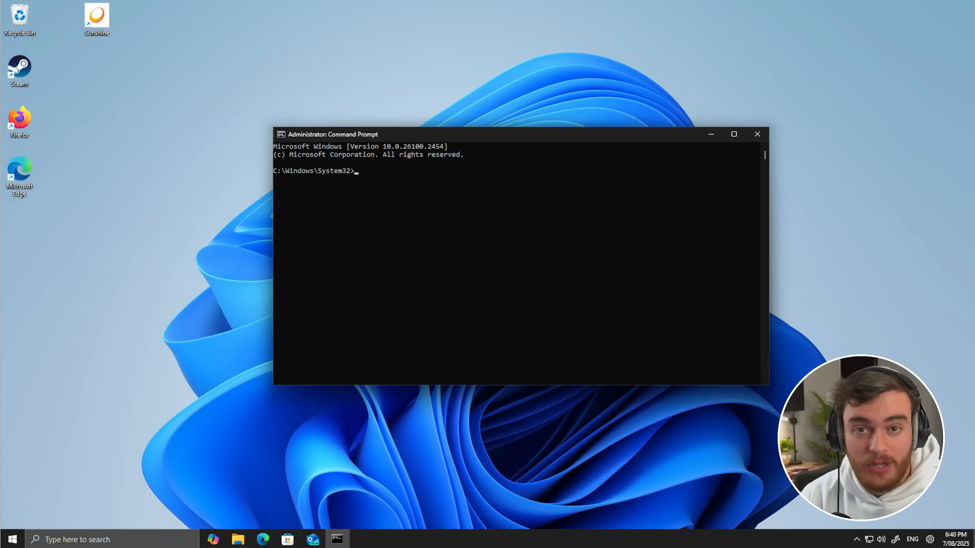
- Run mbr2gpt /validate /allowFullOS and /convert /allowFullOS, both failing, then close Command Prompt
type("mbr2gpt /validate /allowFullOS")
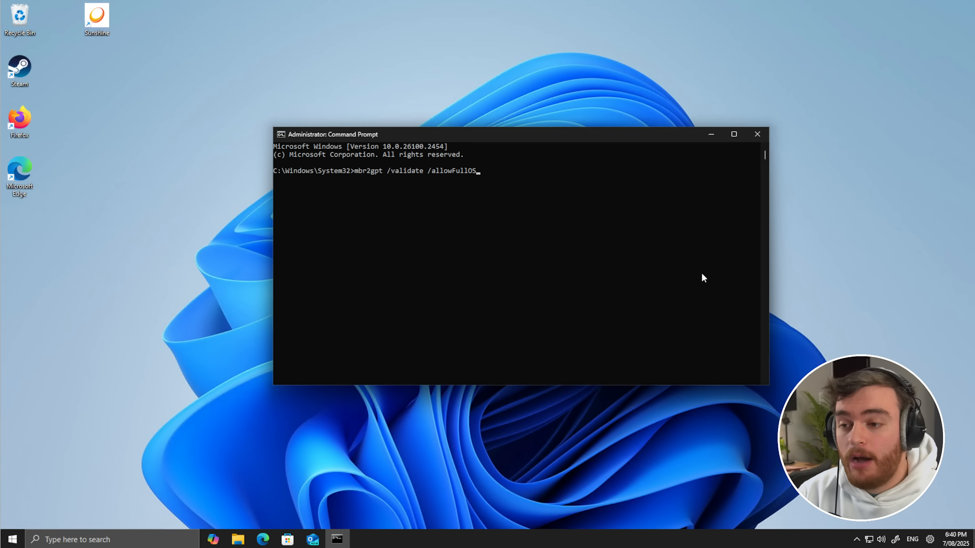
key("Enter")
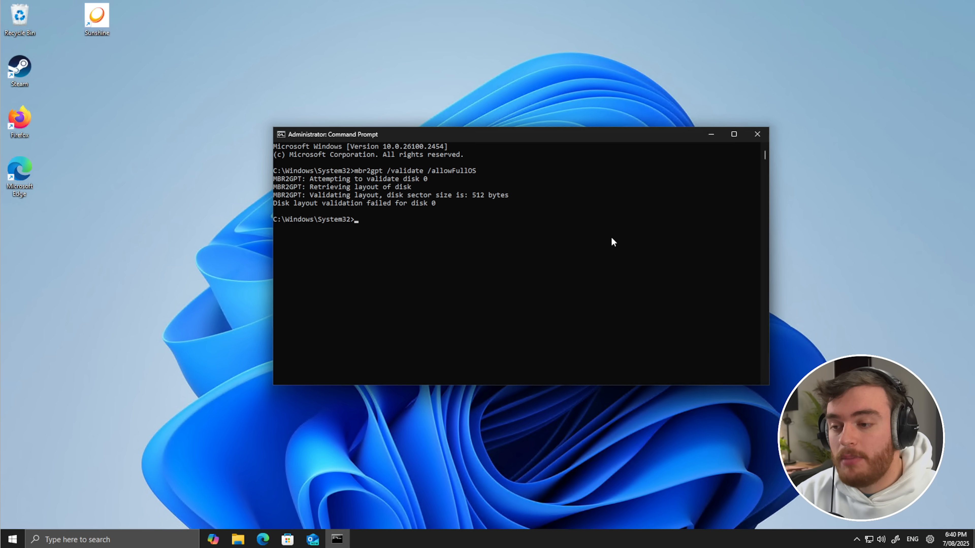
type("mbr2gpt /convert /allowFullOS")
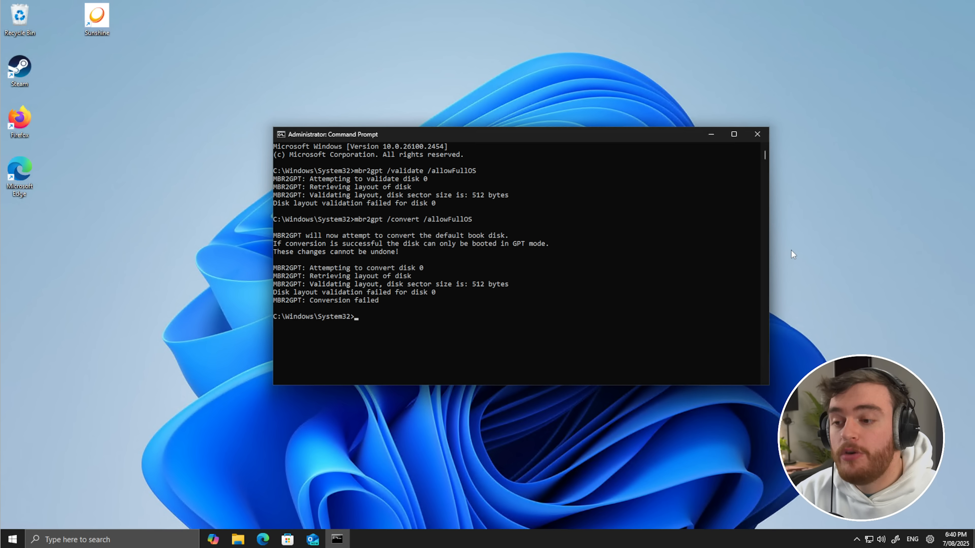
mouse_move(480, 306)
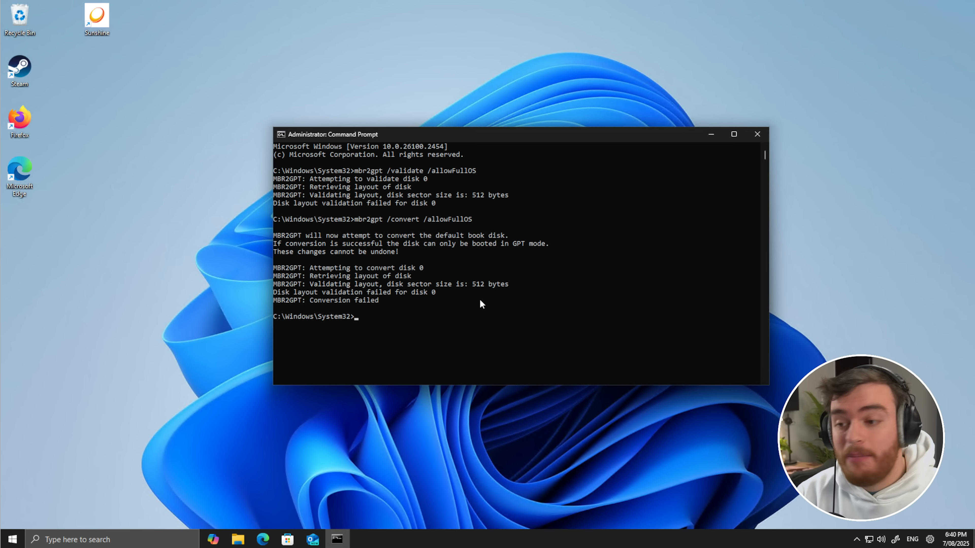
mouse_move(445, 278)
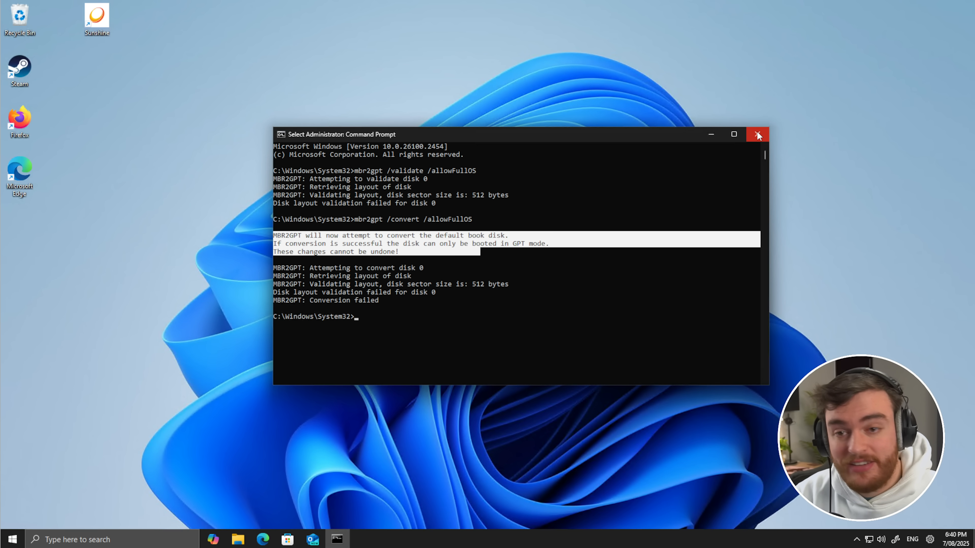
left_click(757, 134)
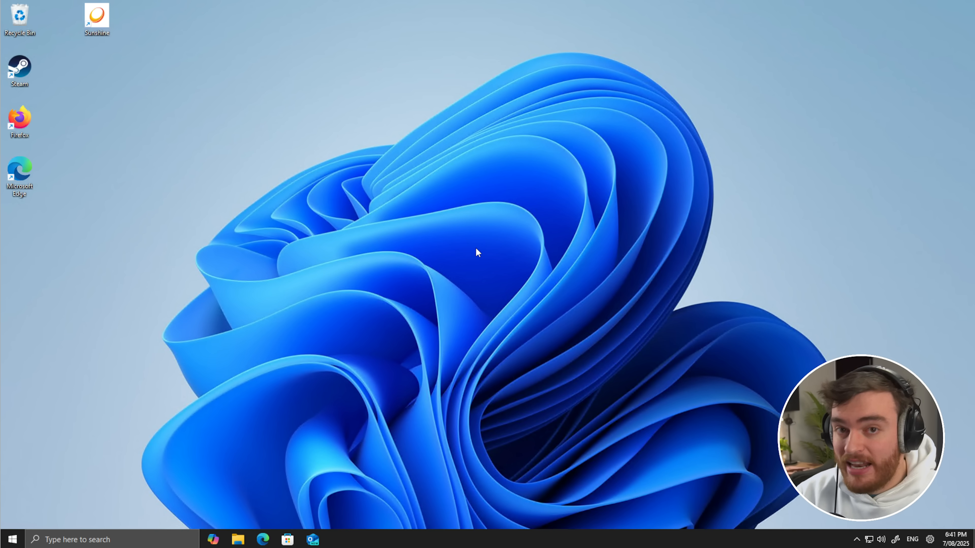
mouse_move(585, 220)
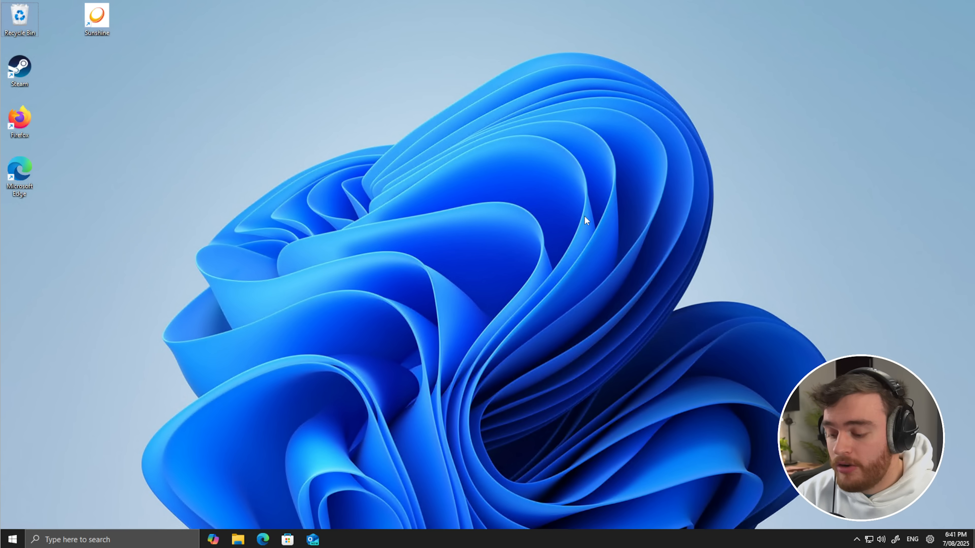
- Enter 'shutdown /r /fw' in the Run dialog to restart into firmware settings
key("Win+r")
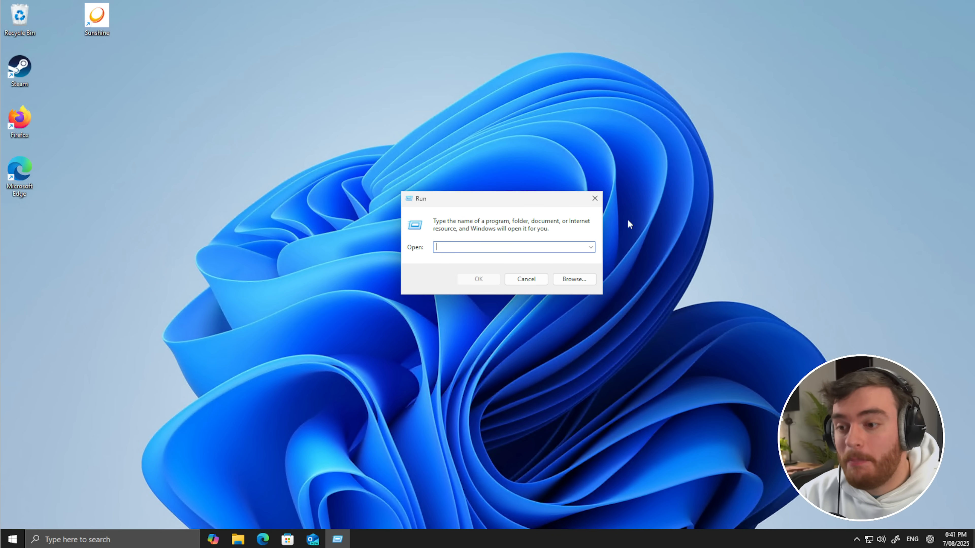
type("shutdown /r /fw")
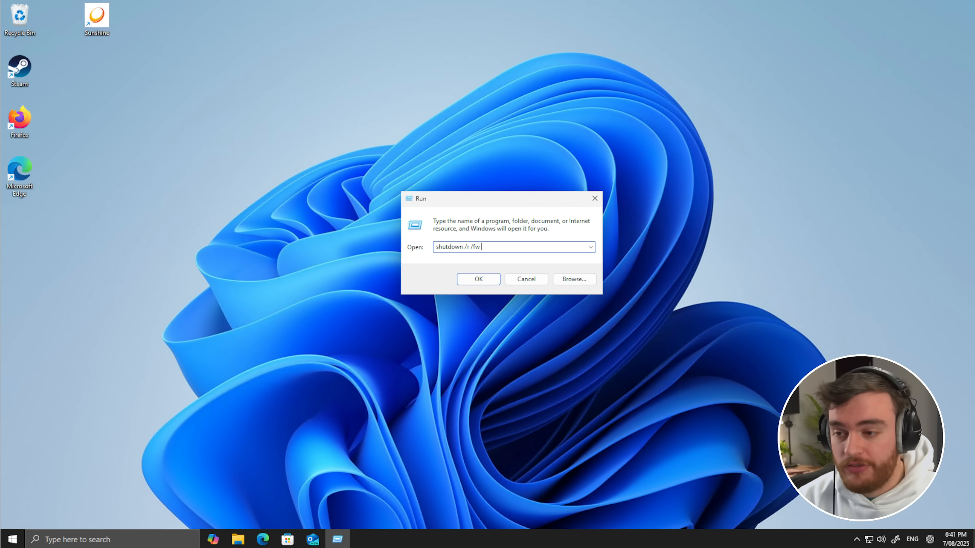
mouse_move(595, 199)
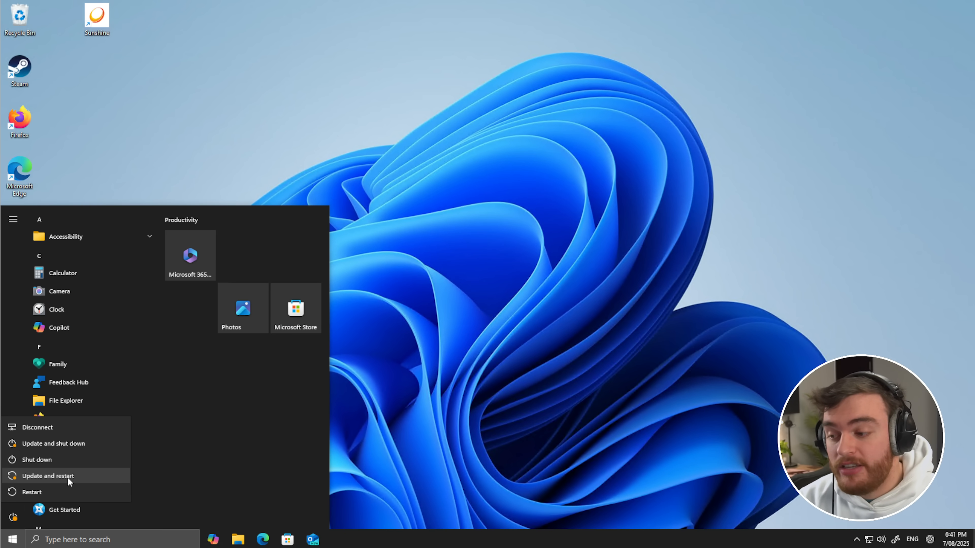
mouse_move(582, 389)
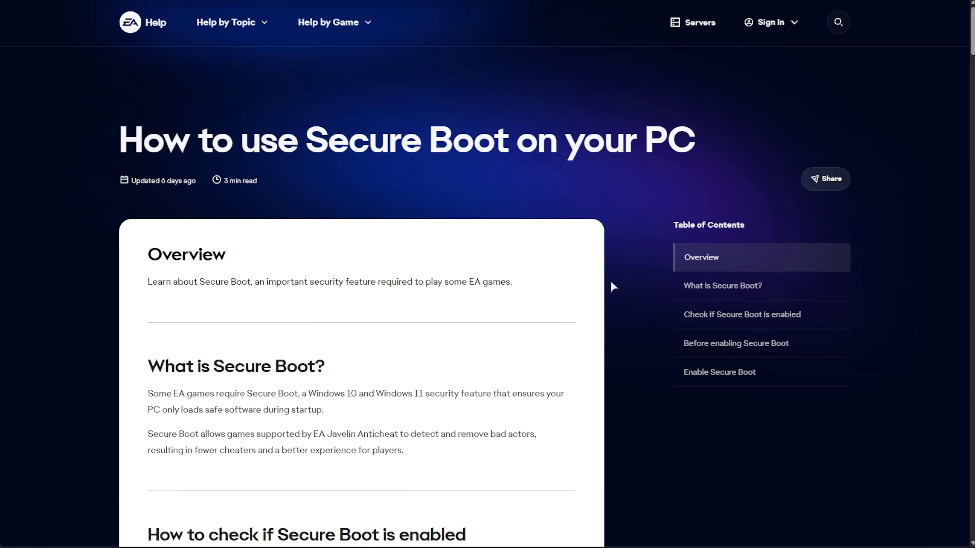
mouse_move(645, 220)
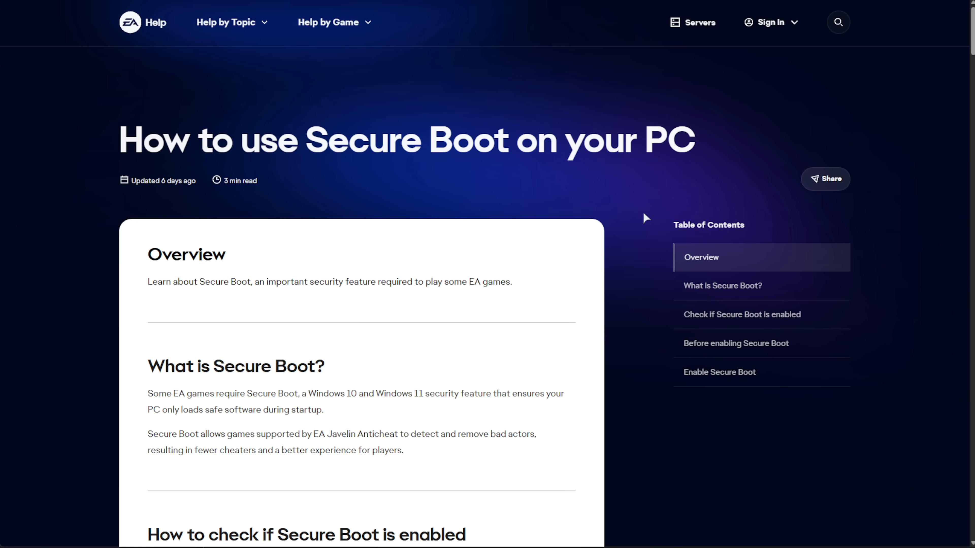
mouse_move(631, 207)
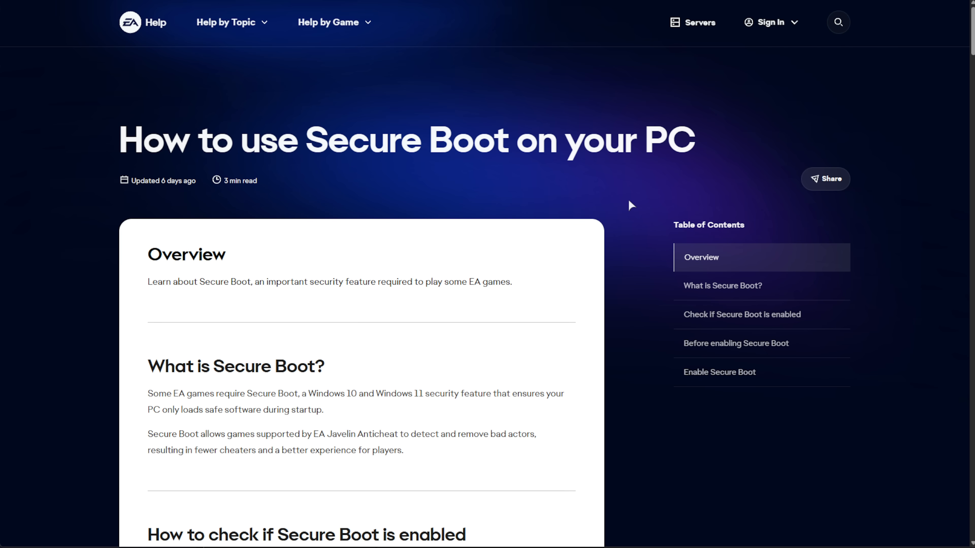
mouse_move(243, 205)
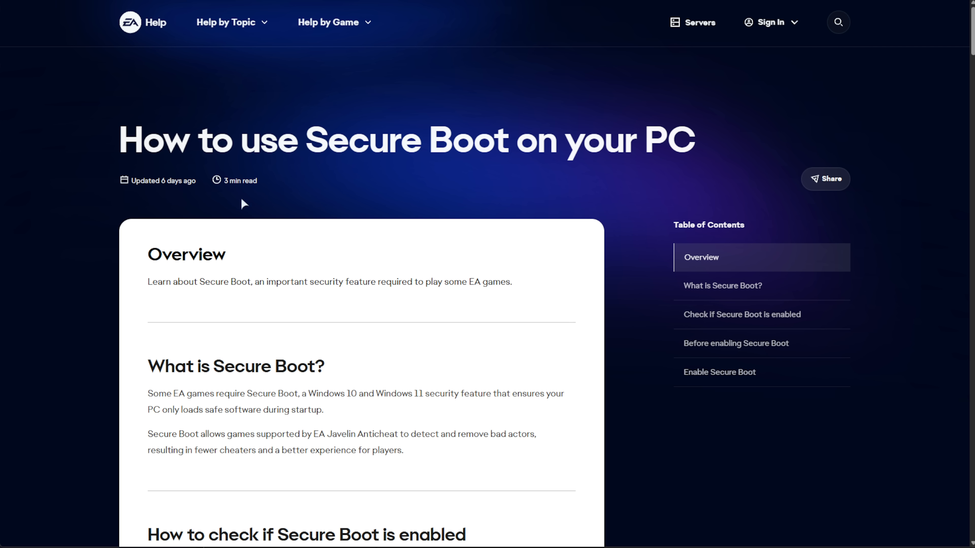
- Scroll the EA Help Secure Boot article down to the manufacturer guides and Gigabyte links
scroll("down", 3)
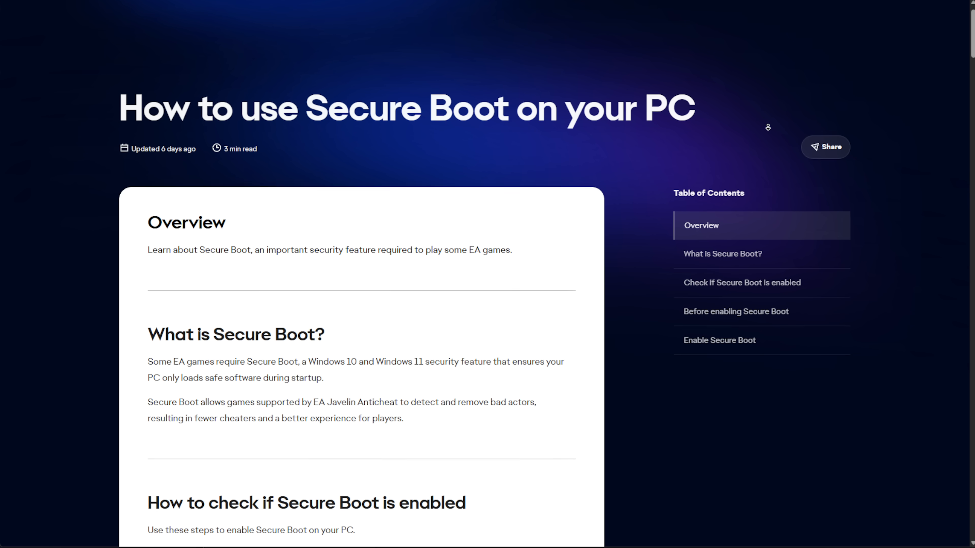
scroll("down", 3)
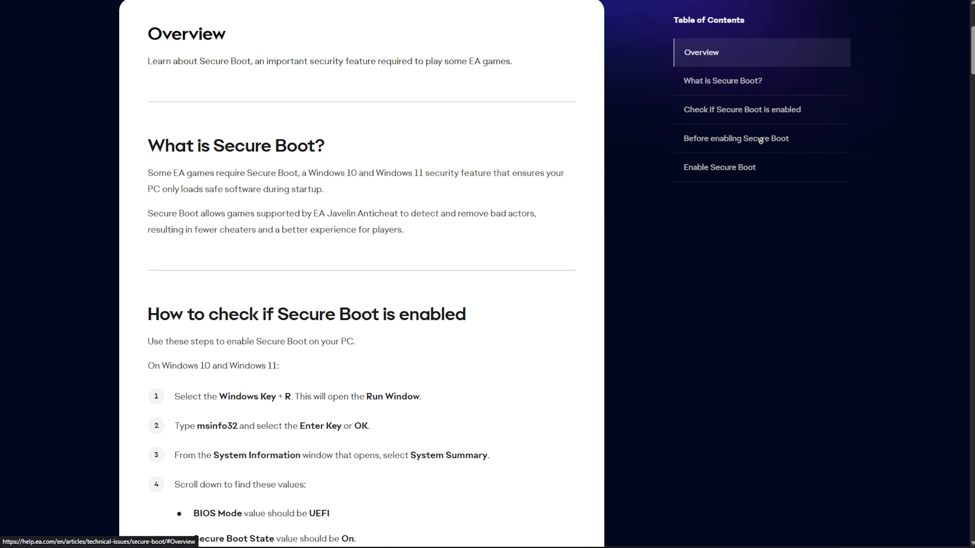
scroll("down", 3)
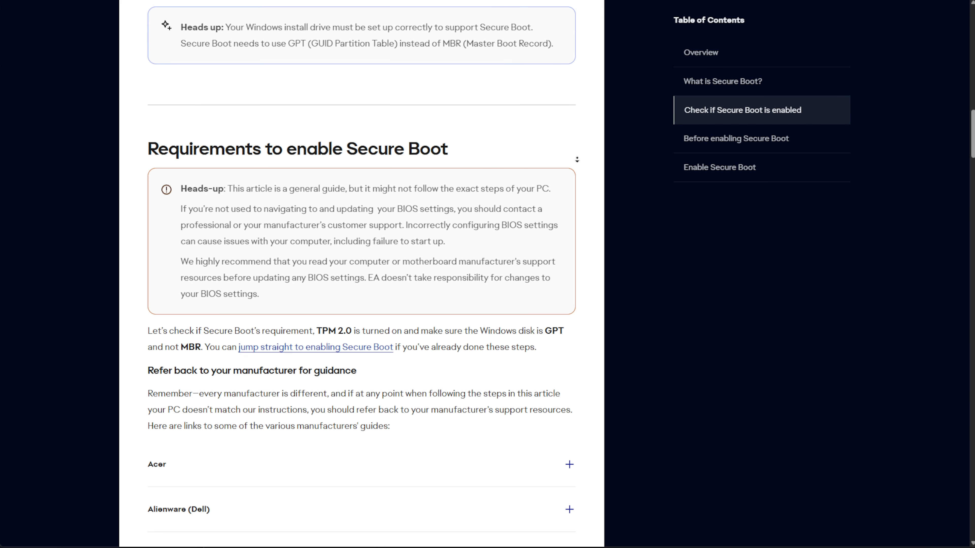
scroll("down", 3)
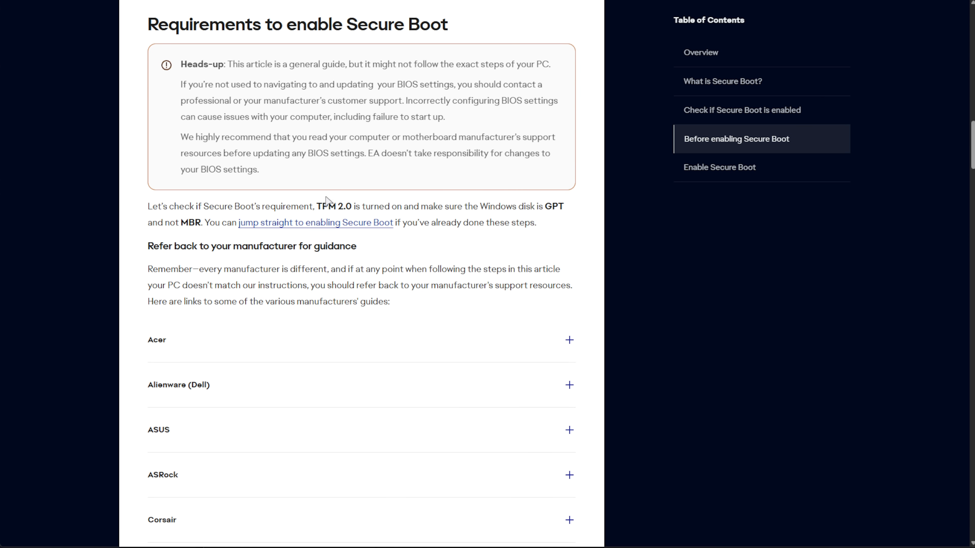
scroll("down", 3)
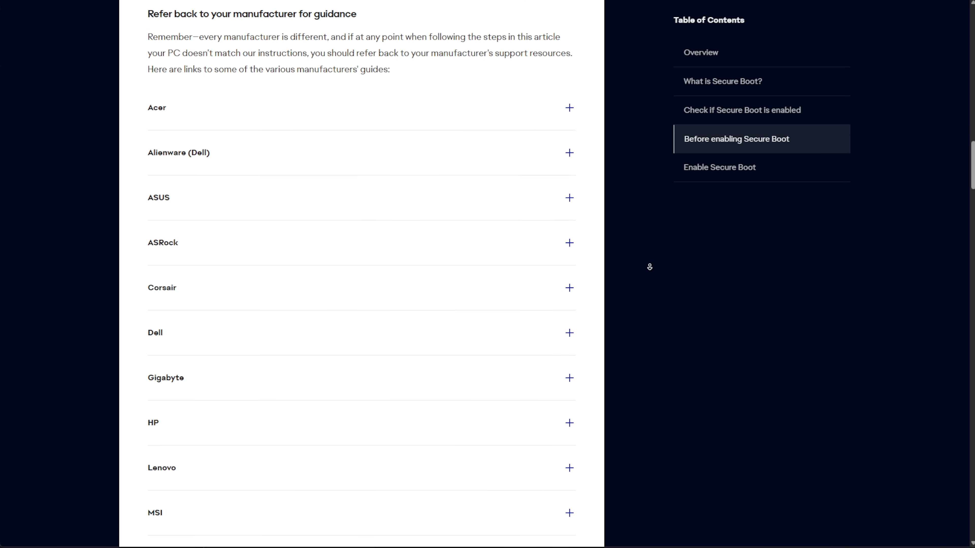
scroll("down", 3)
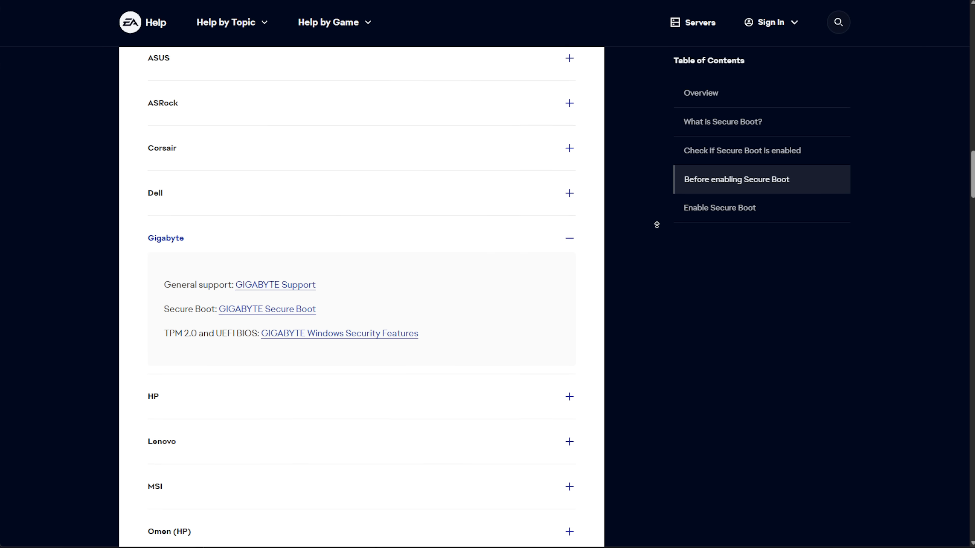
scroll("up", 3)
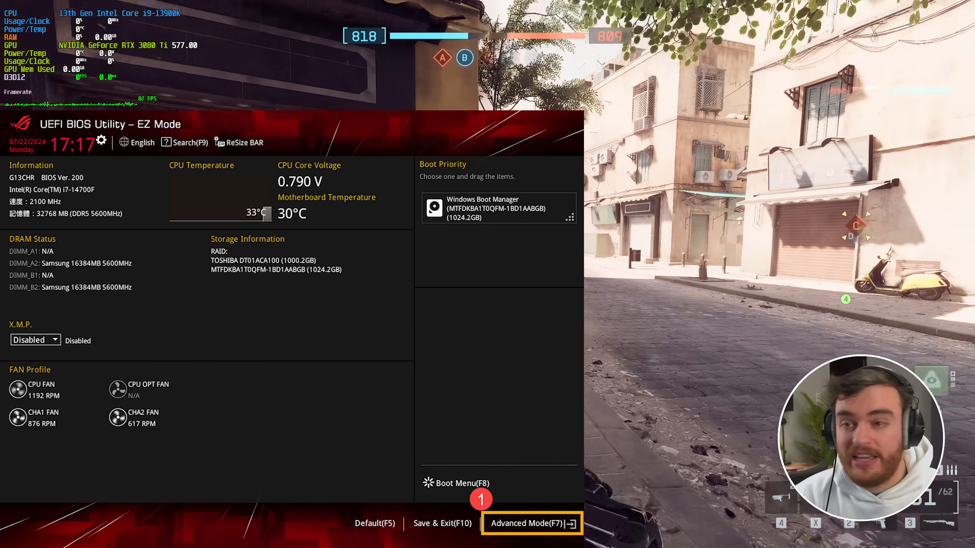
- In Advanced Mode, set Secure Boot OS Type to Other OS and save with a reset
left_click(534, 524)
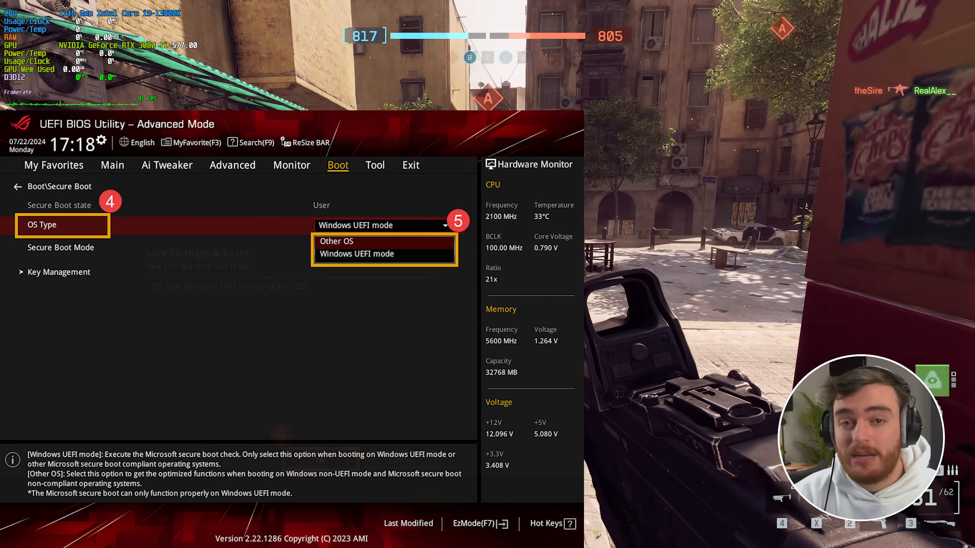
left_click(336, 241)
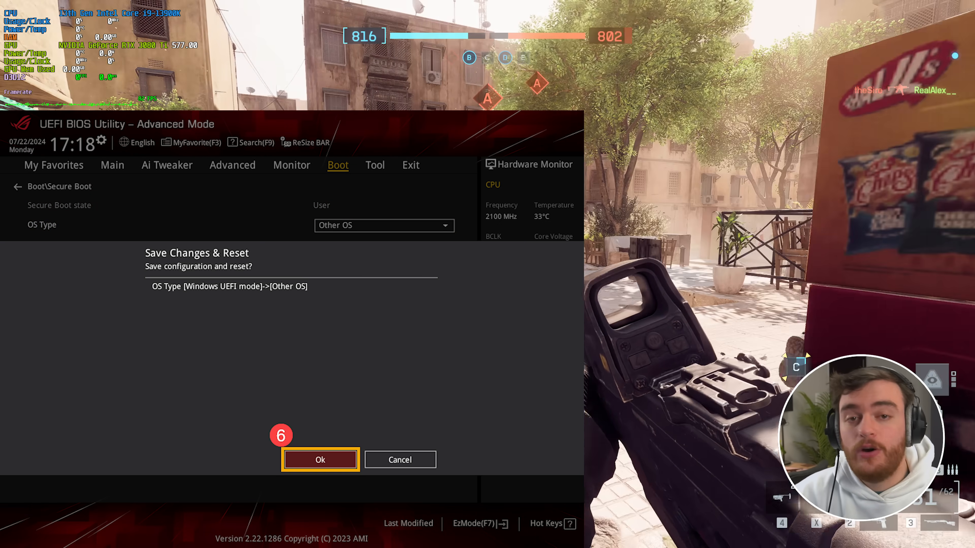
left_click(321, 460)
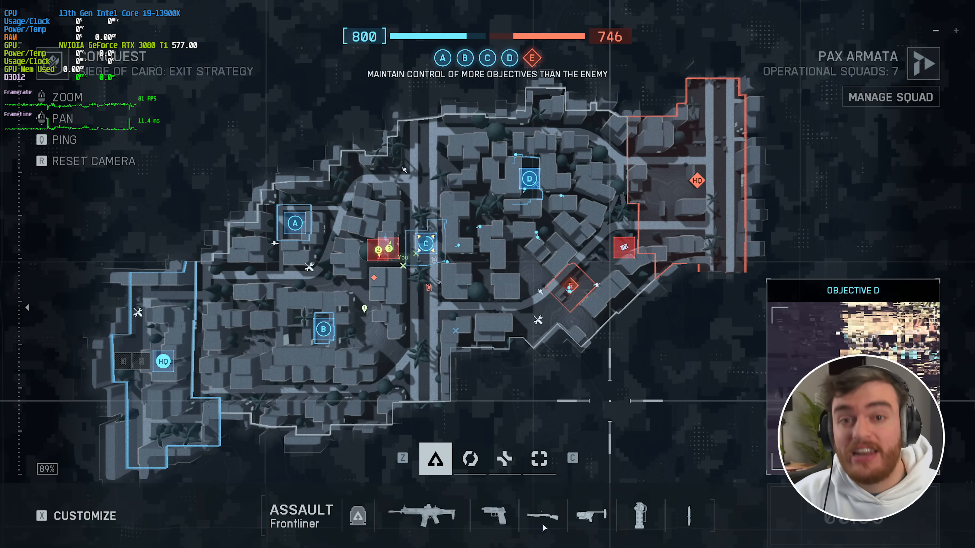
- Switch the deploy class from Assault through Support to Recon Sniper
left_click(505, 461)
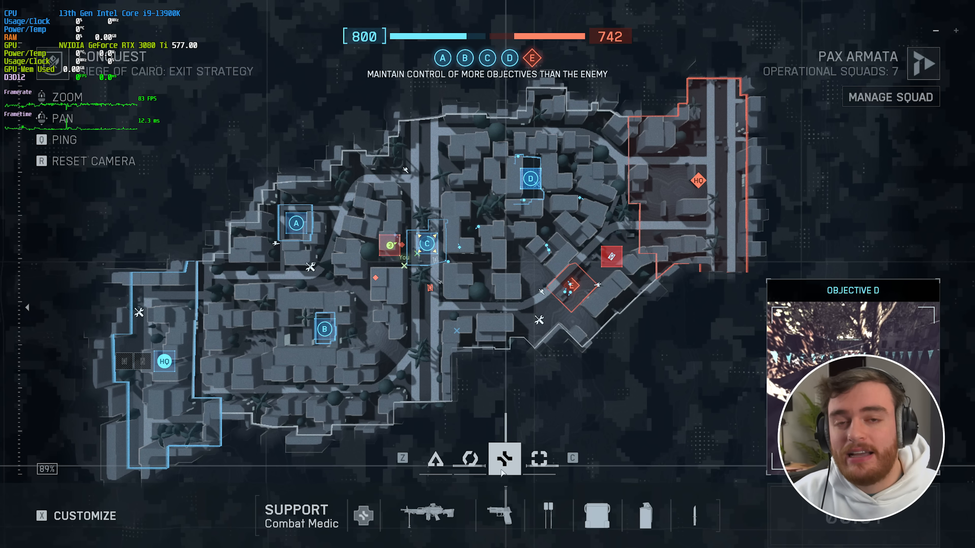
left_click(538, 460)
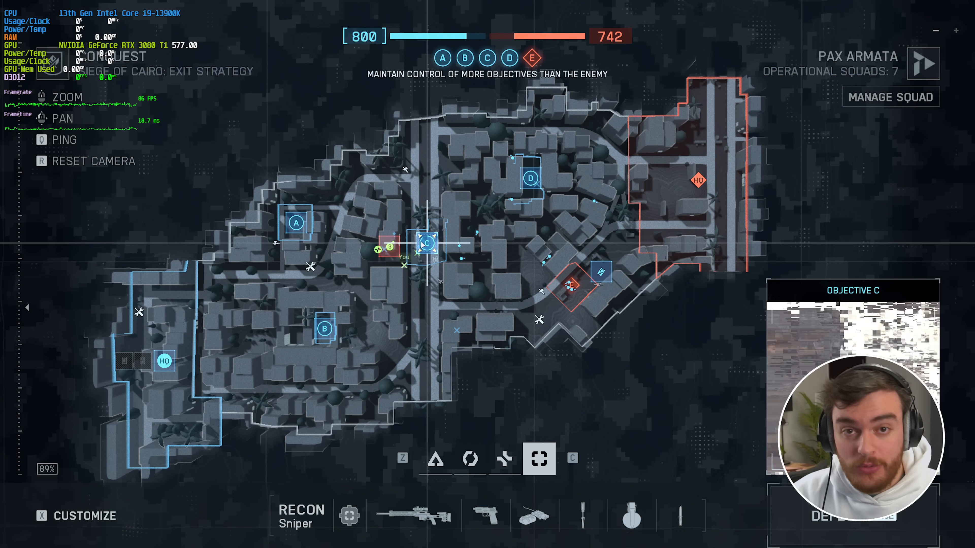